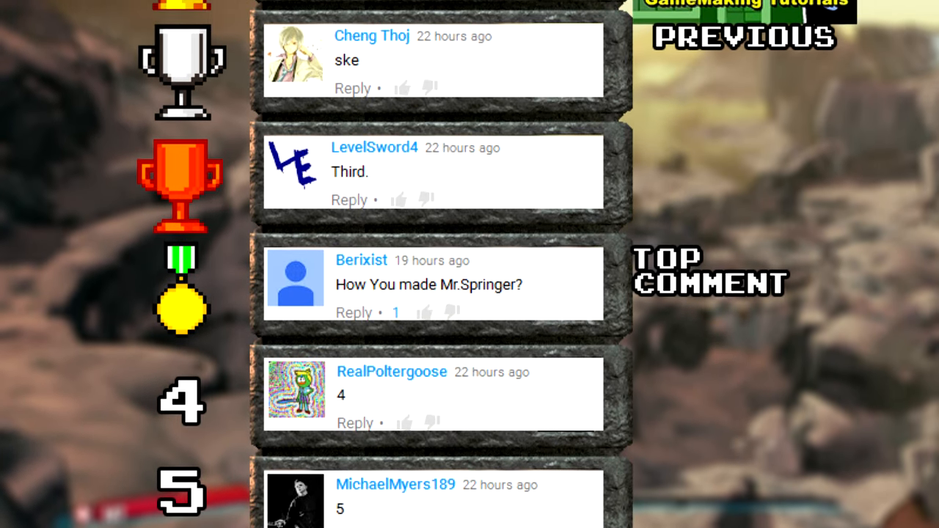
# Close the game preview, review the player character's sprite animations, then reselect it for its settings.
pyautogui.scroll(3)
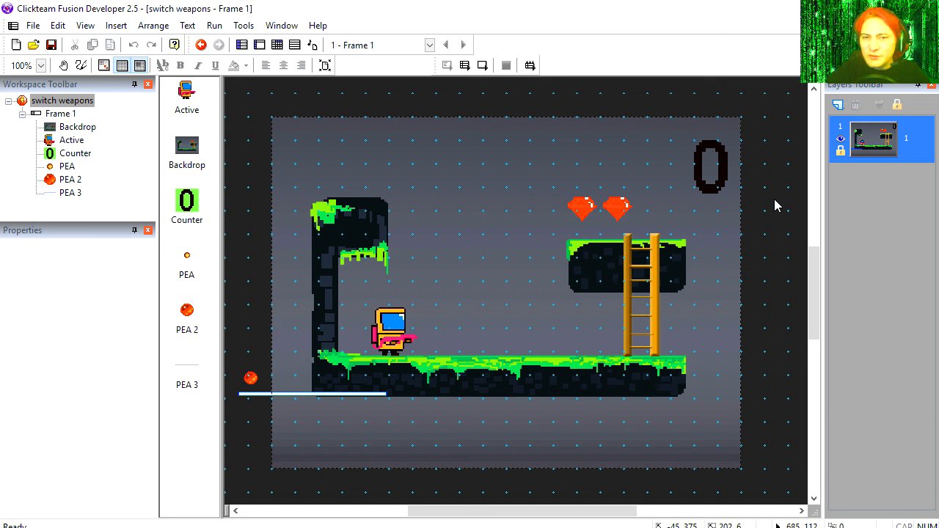
pyautogui.moveTo(771, 235)
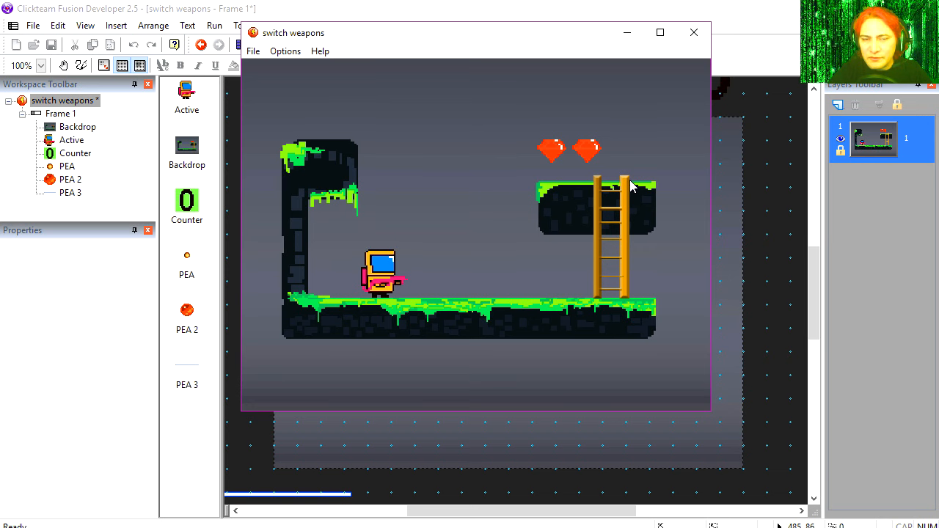
pyautogui.click(693, 33)
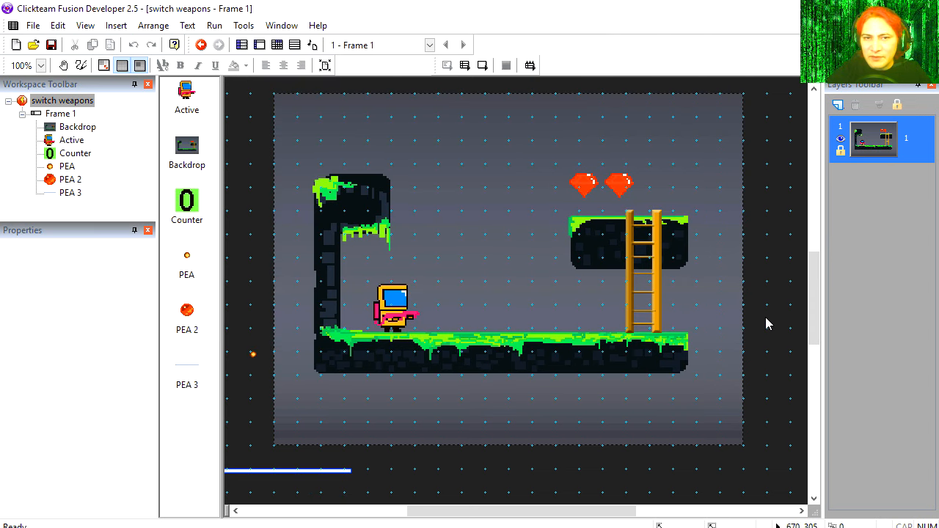
pyautogui.moveTo(484, 285)
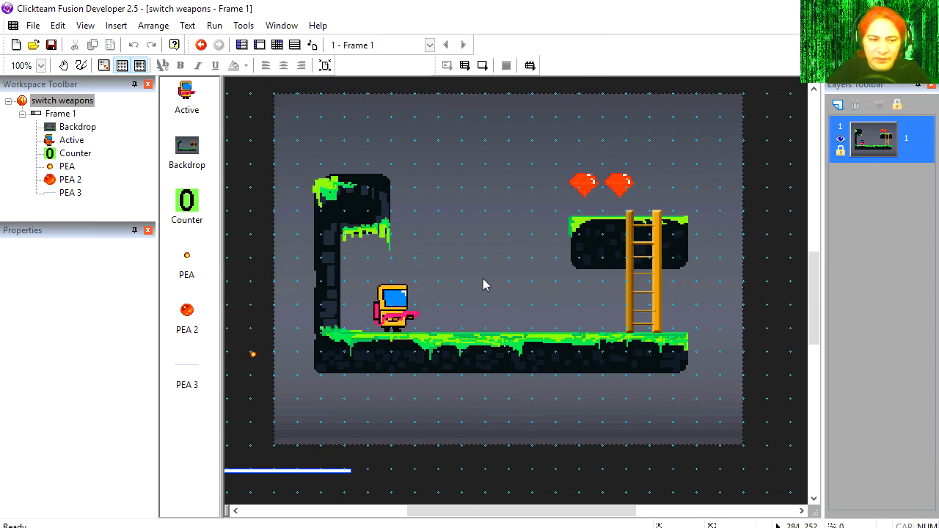
pyautogui.click(393, 306)
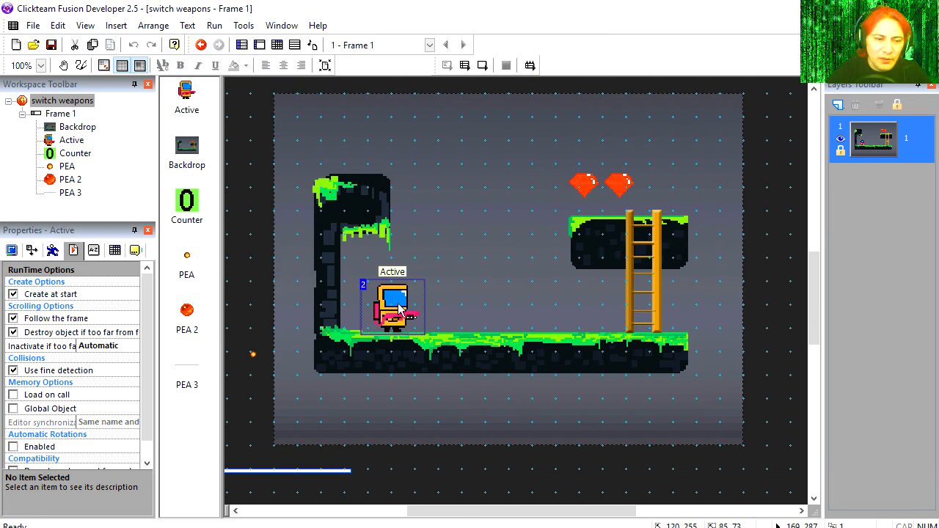
pyautogui.doubleClick(393, 304)
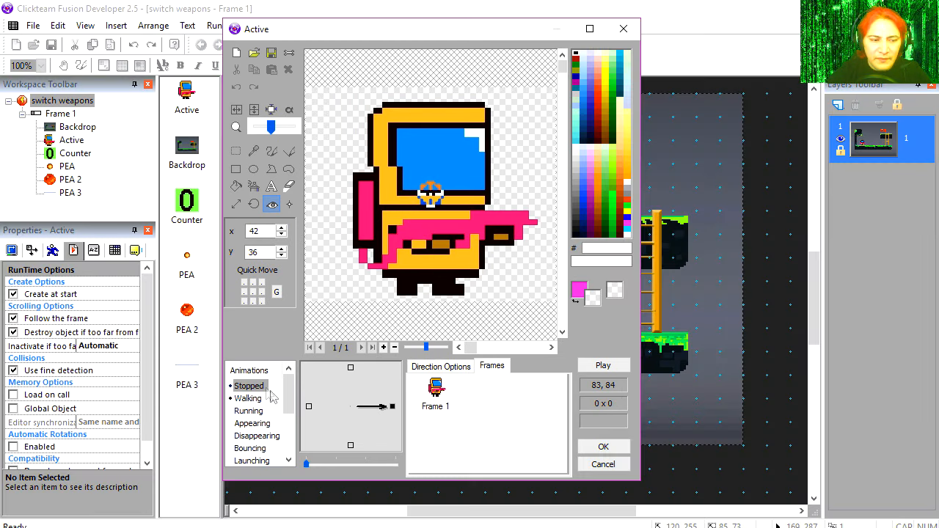
pyautogui.click(604, 364)
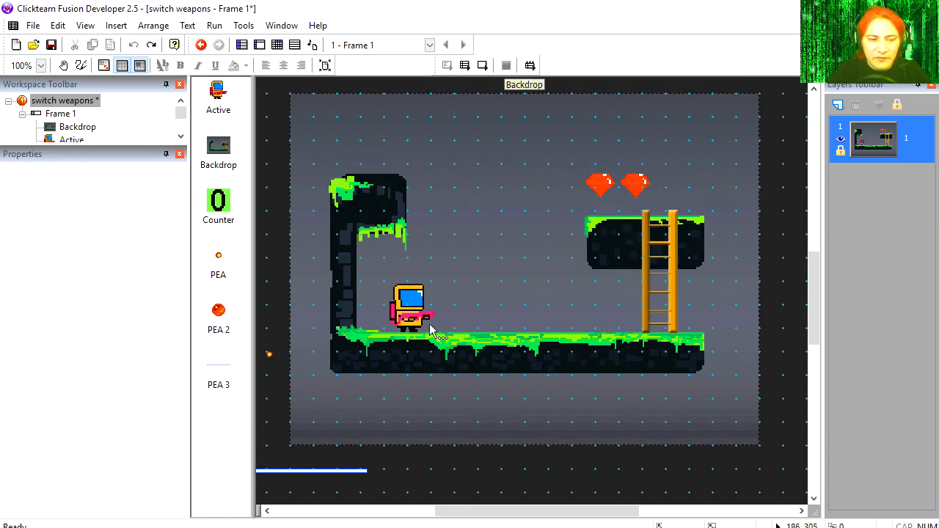
pyautogui.click(411, 308)
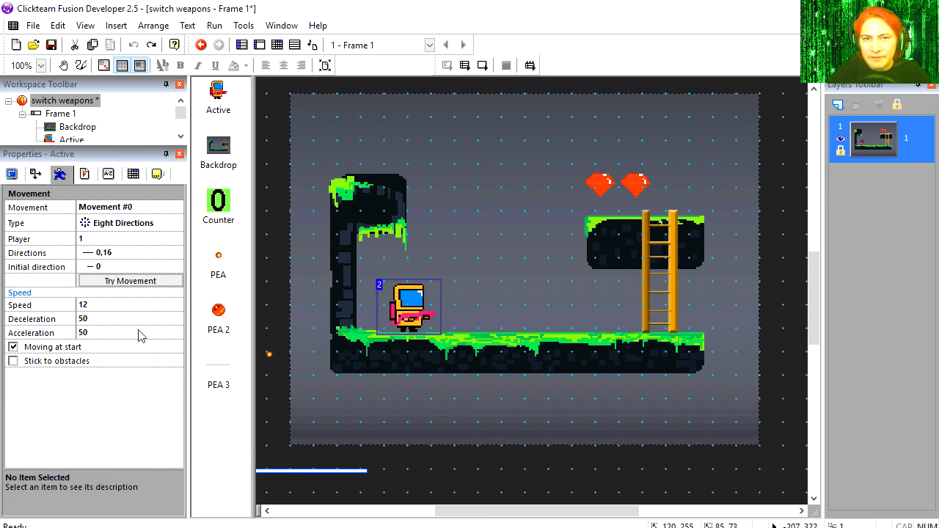
pyautogui.moveTo(85, 283)
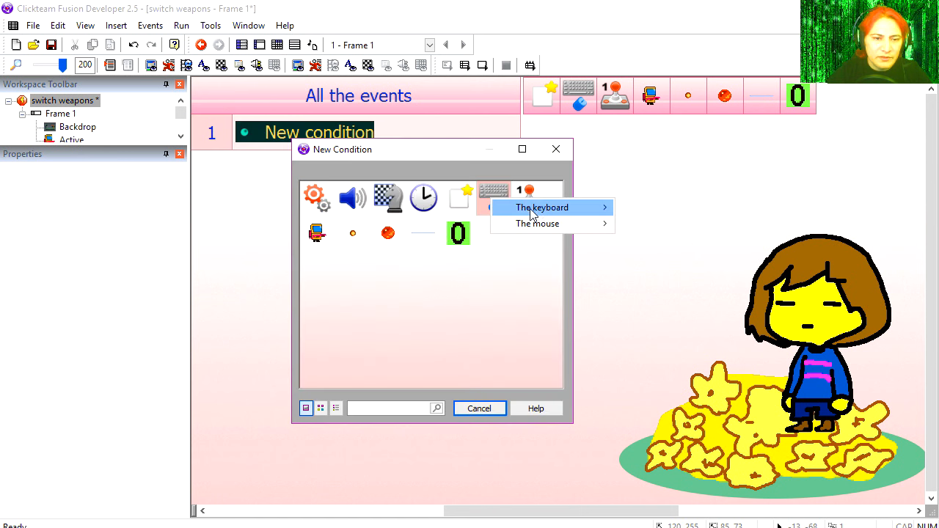
# Add an event: while Space bar is held, the character launches a PEA projectile in a set direction.
pyautogui.click(541, 207)
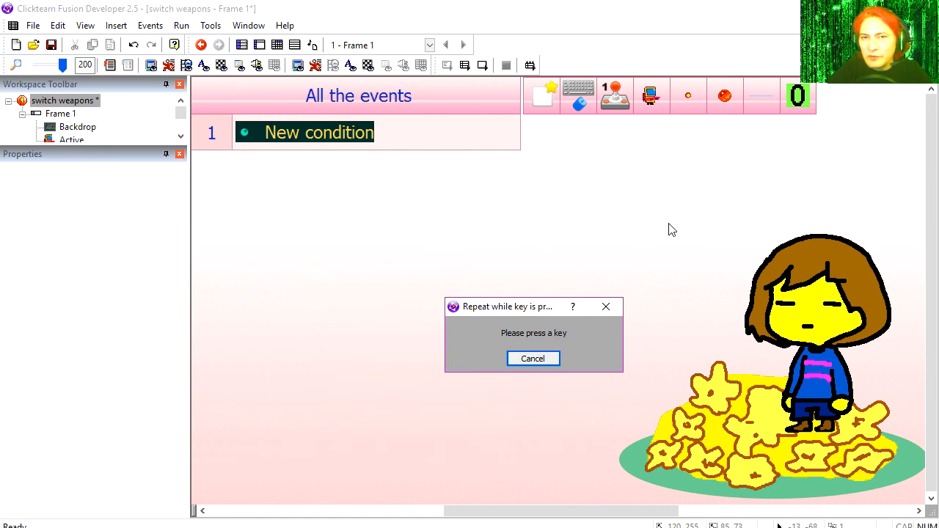
pyautogui.press('space')
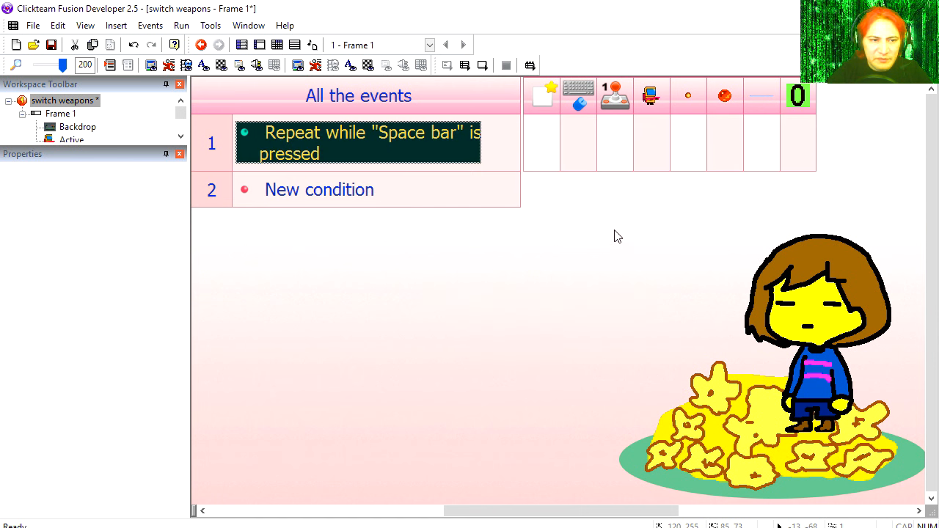
pyautogui.click(652, 144)
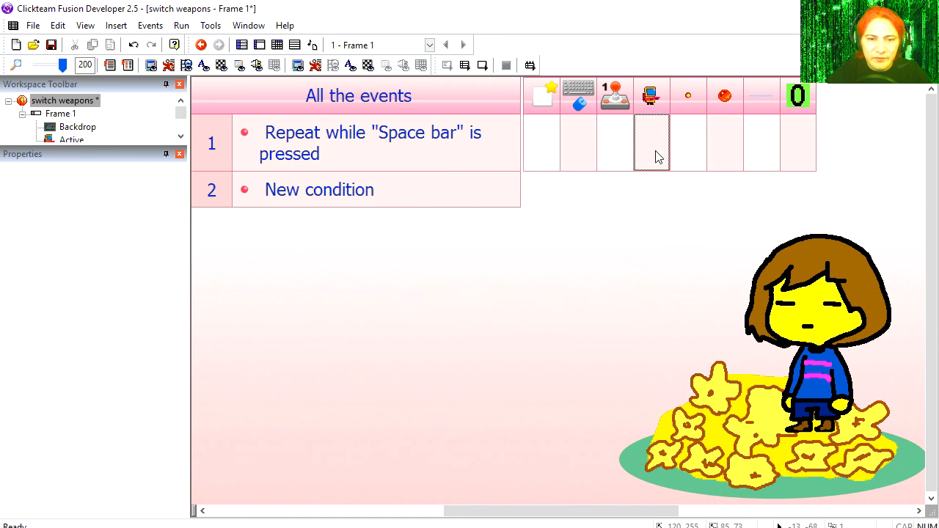
pyautogui.click(652, 144)
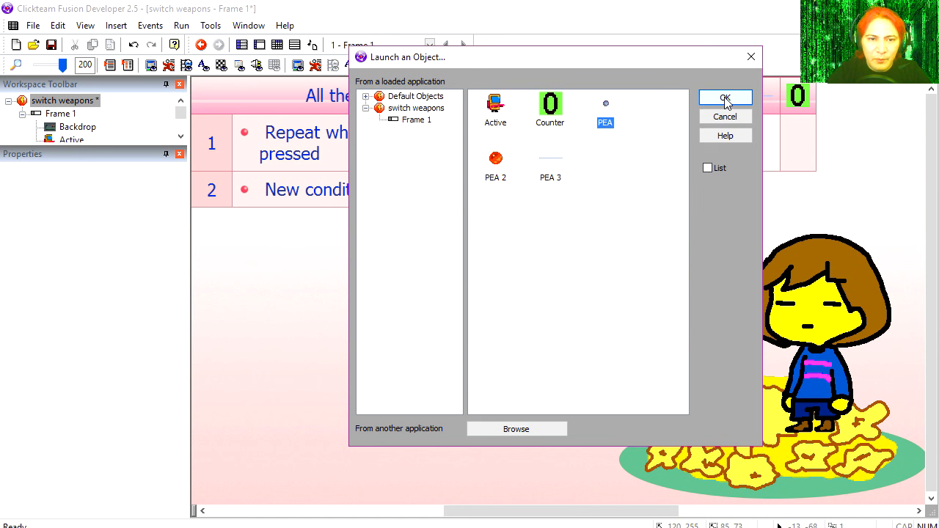
pyautogui.click(725, 99)
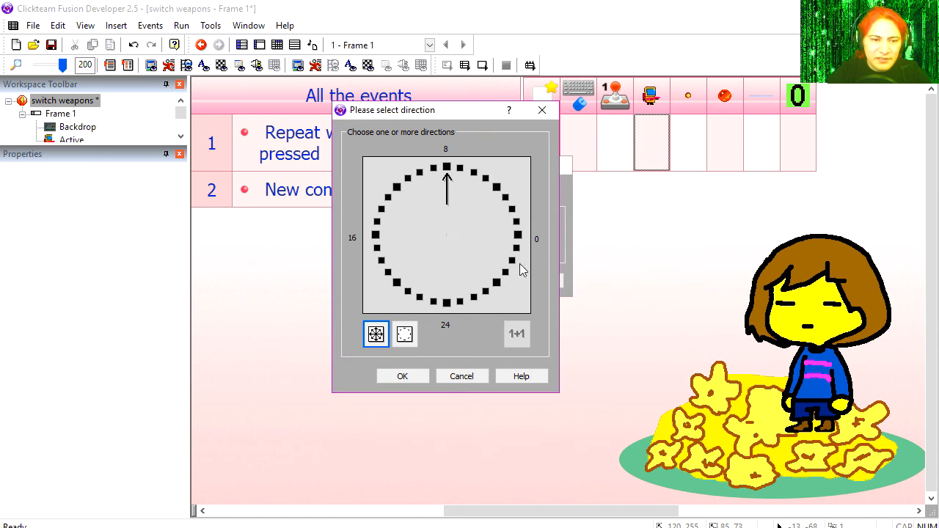
pyautogui.click(516, 238)
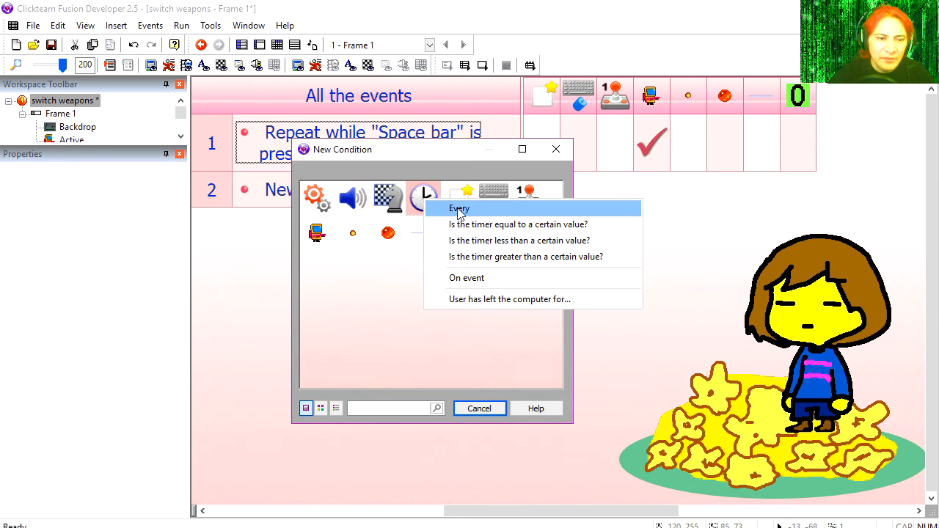
# Limit firing to every 00"-20 with a timer condition and play a sound on each shot.
pyautogui.click(458, 209)
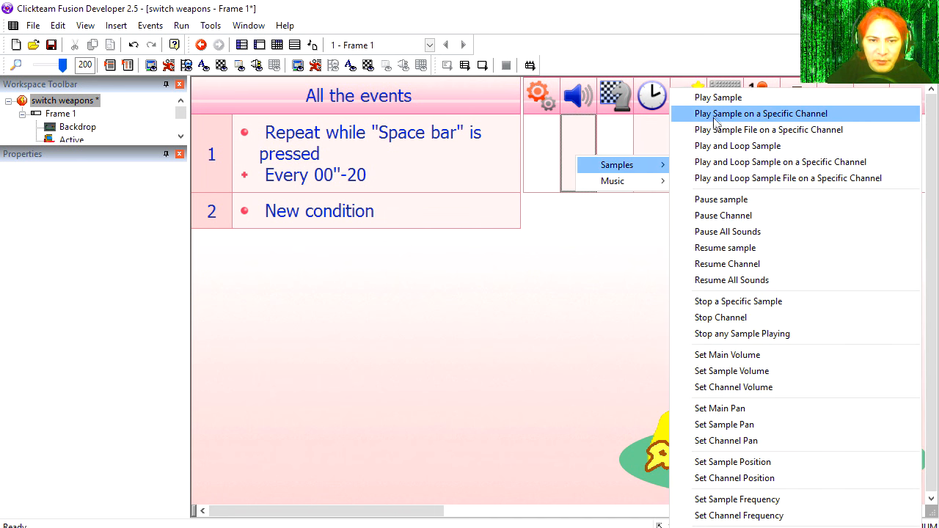
pyautogui.click(718, 97)
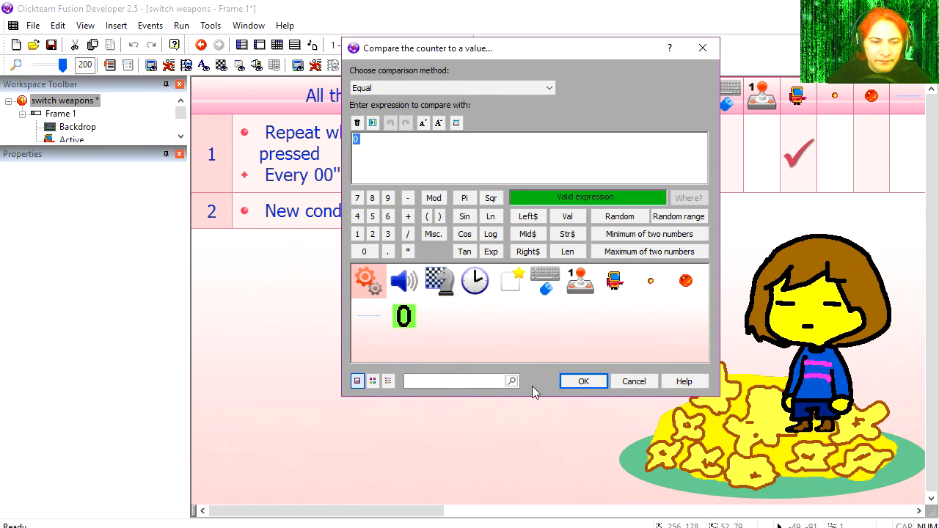
# Make the second firing event require counter value 1 and give it its own sound.
pyautogui.click(583, 382)
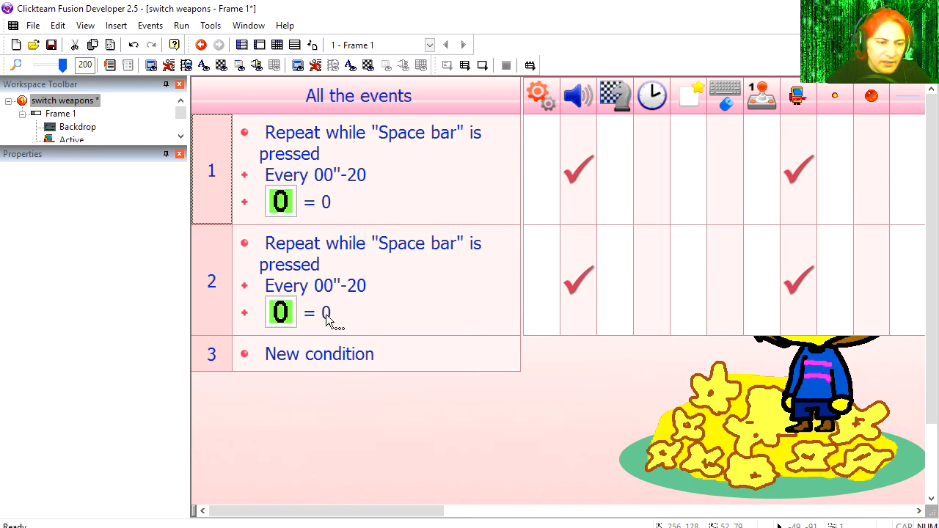
pyautogui.doubleClick(282, 312)
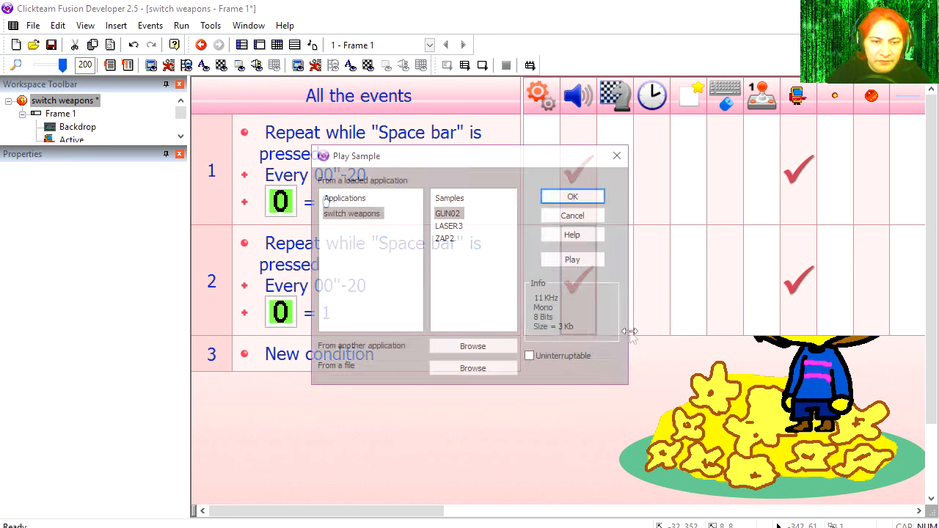
pyautogui.click(573, 258)
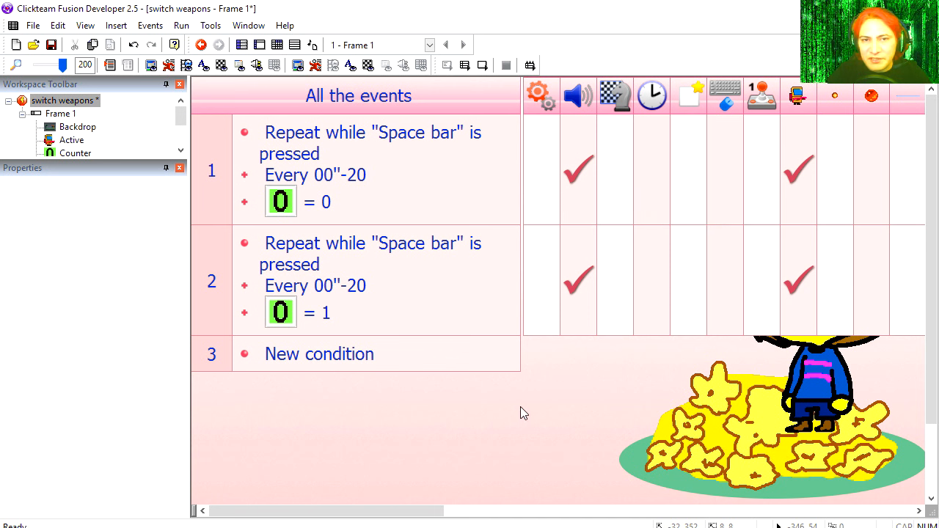
# Add a key-press event that sets the weapon counter, then test-run the level and close it.
pyautogui.doubleClick(320, 354)
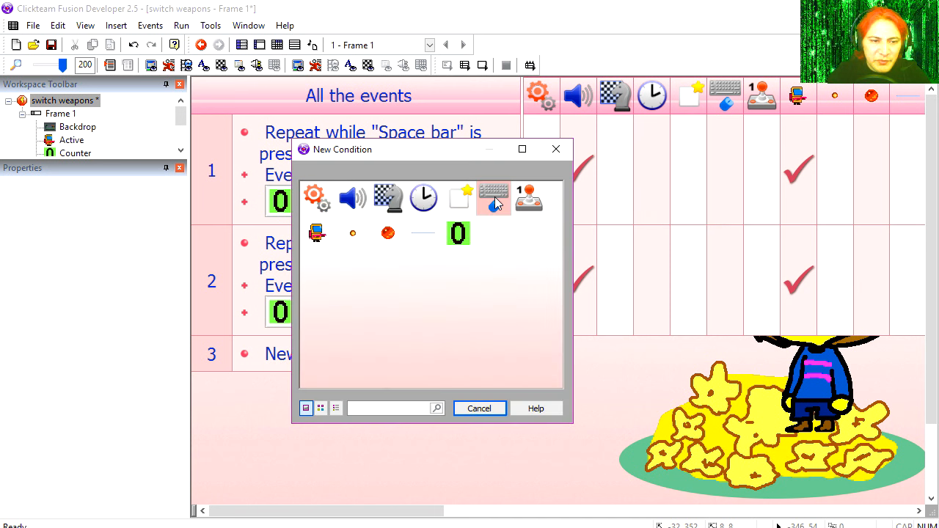
pyautogui.click(494, 197)
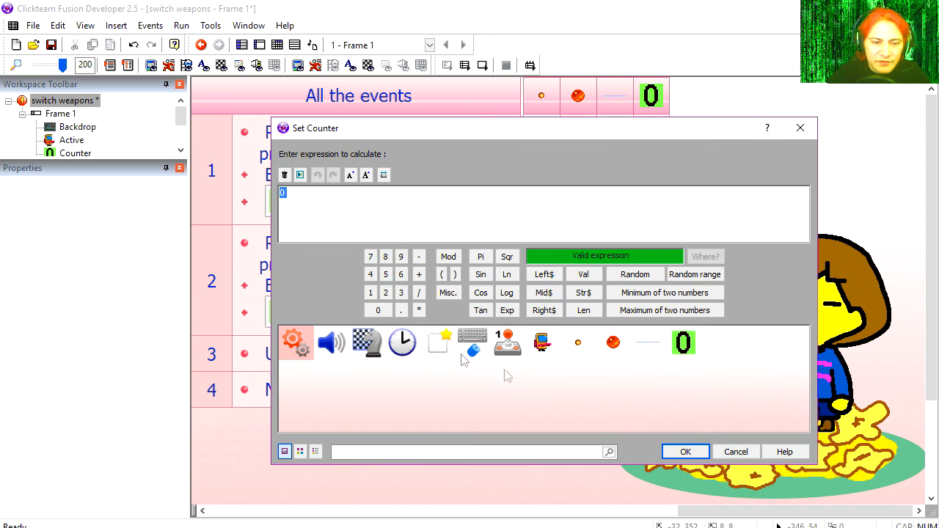
pyautogui.click(684, 452)
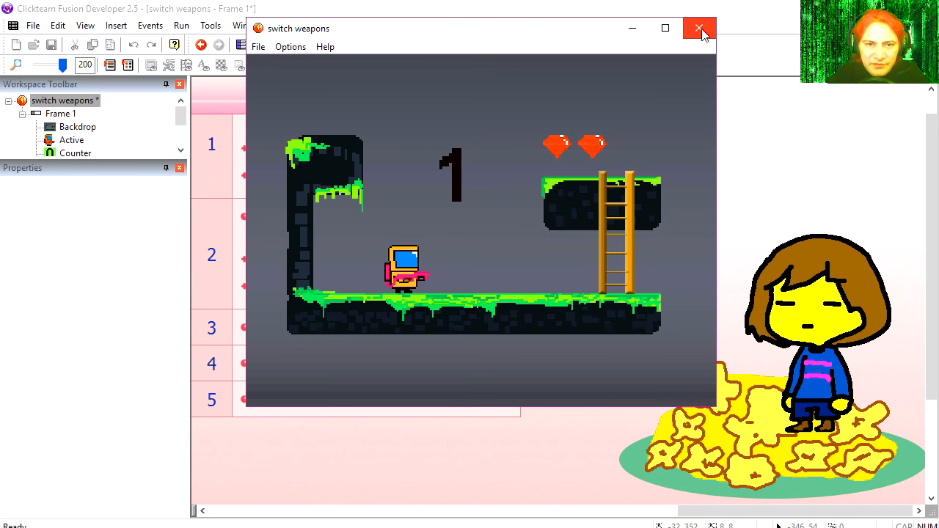
pyautogui.click(699, 27)
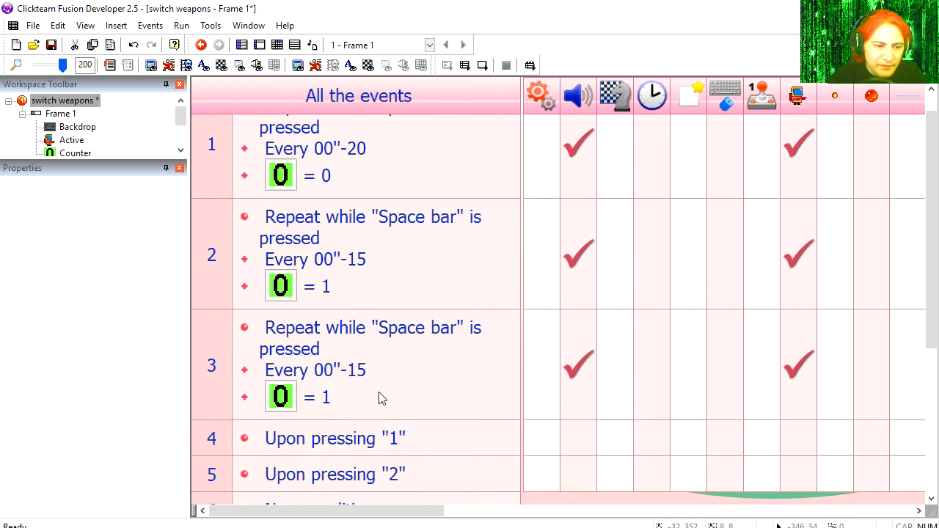
# Make event 3 require counter value 2 and set the copied key event to key 3 selecting the third weapon.
pyautogui.doubleClick(281, 397)
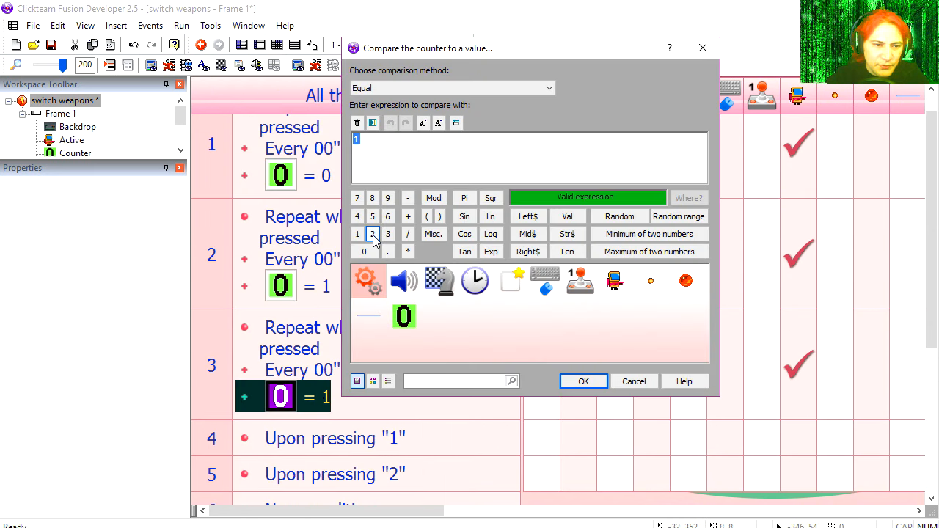
pyautogui.click(584, 381)
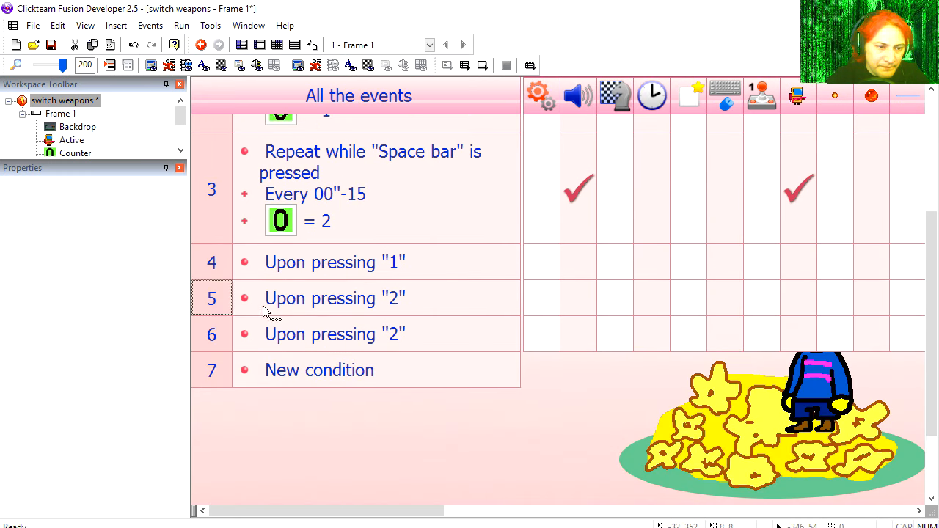
pyautogui.doubleClick(334, 335)
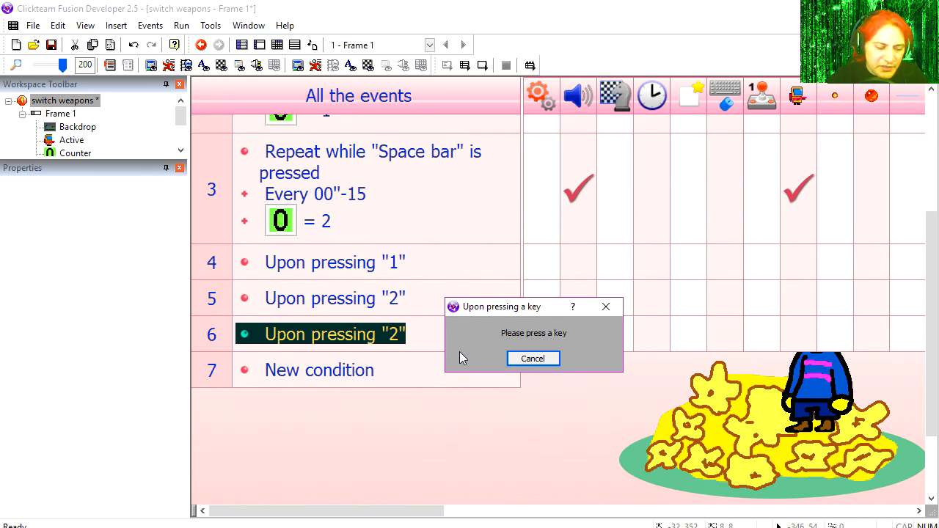
pyautogui.press('3')
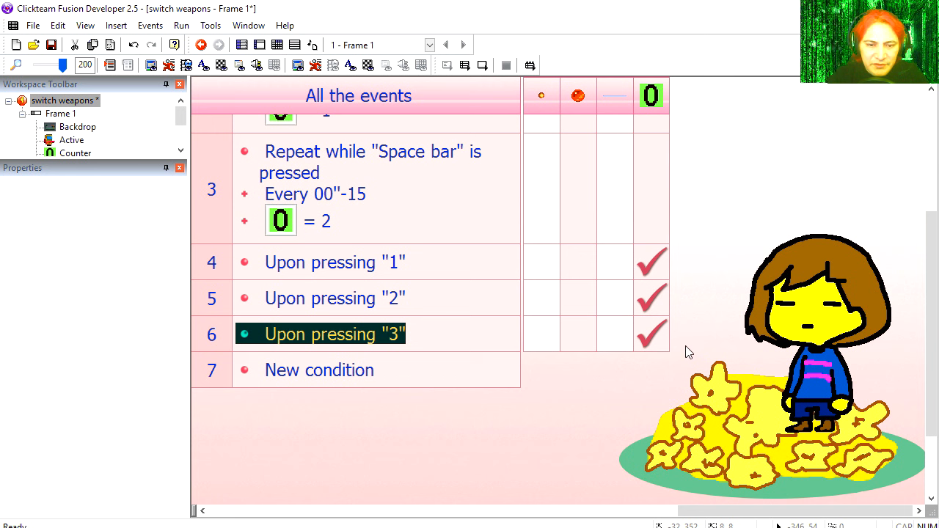
pyautogui.doubleClick(652, 335)
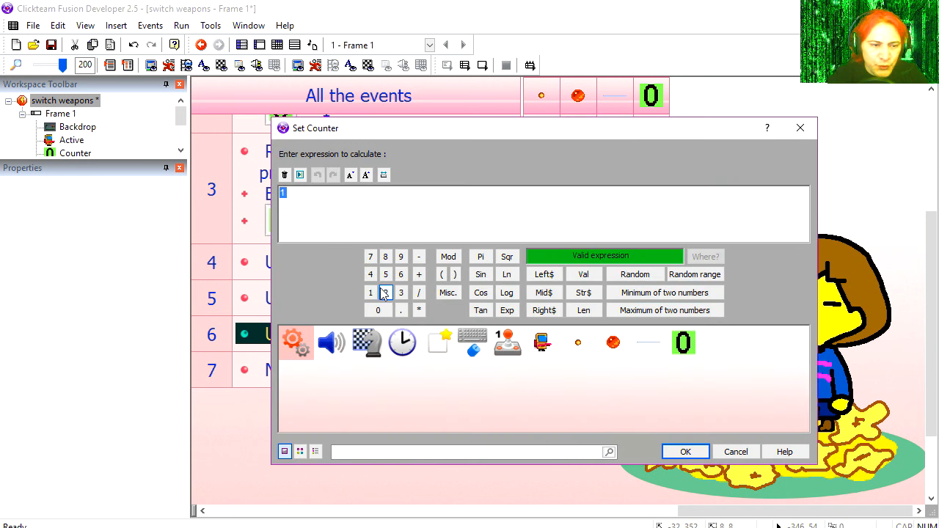
pyautogui.click(684, 452)
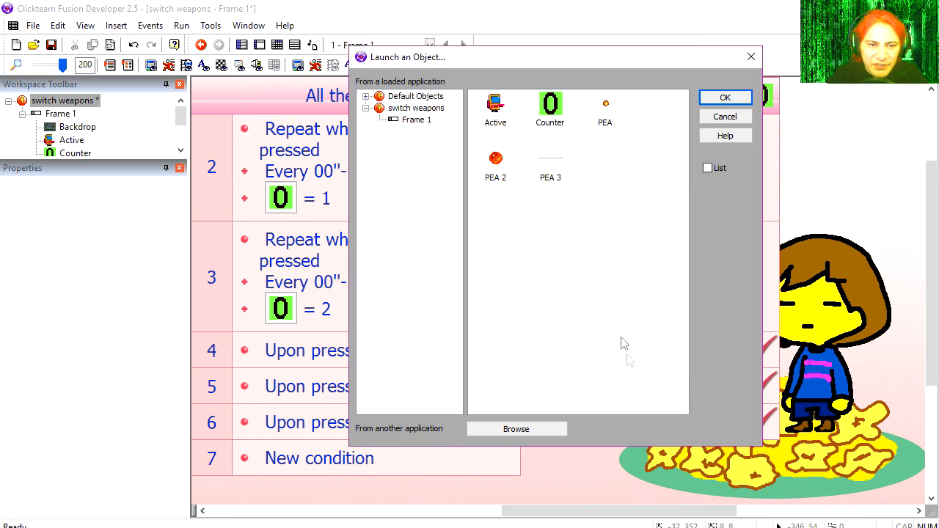
# Have event 3 launch PEA 3 at an adjusted Every interval, then run the frame.
pyautogui.click(726, 96)
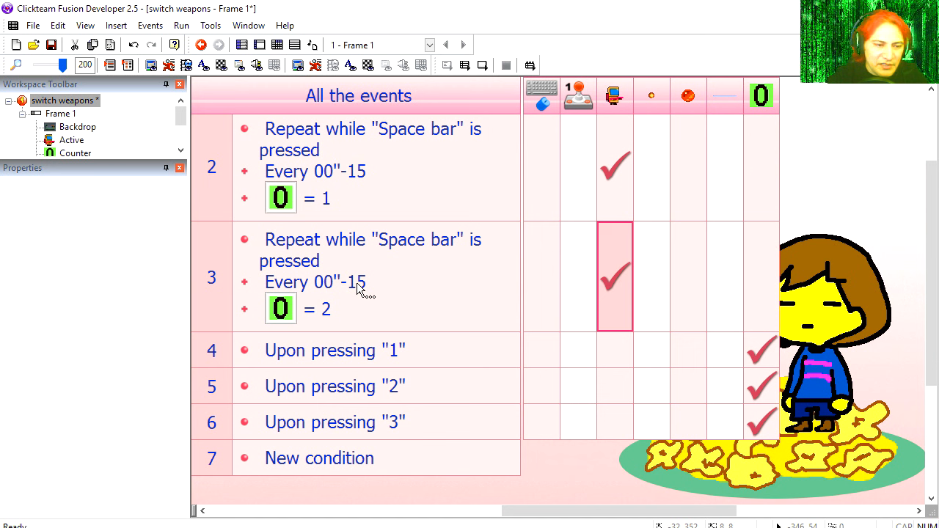
pyautogui.doubleClick(314, 282)
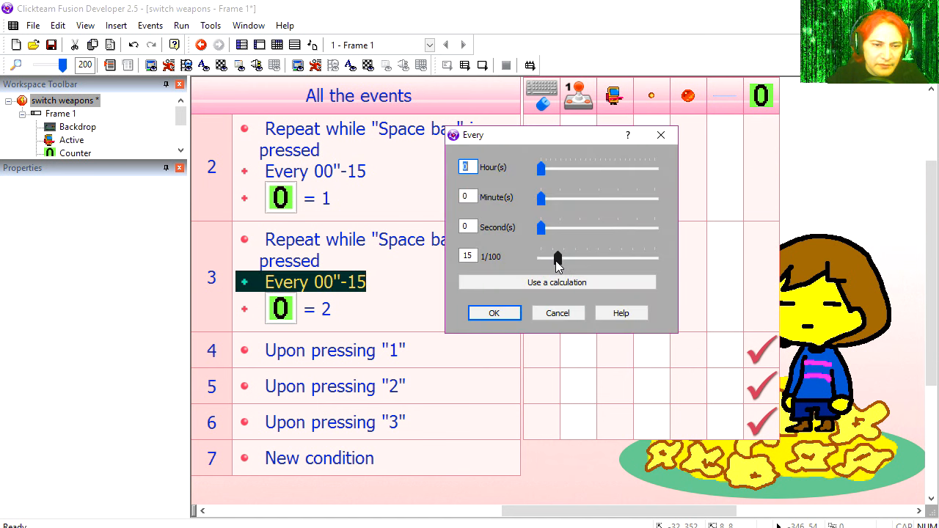
pyautogui.click(494, 313)
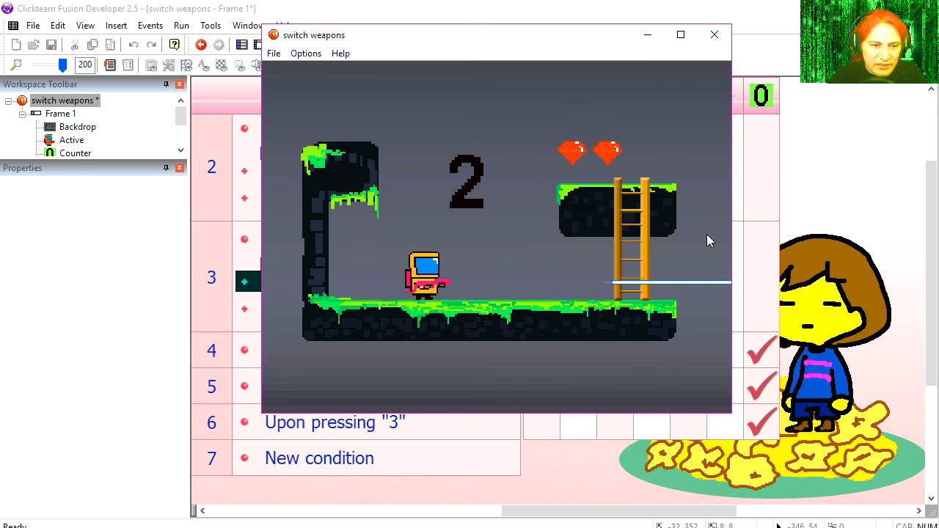
pyautogui.click(713, 36)
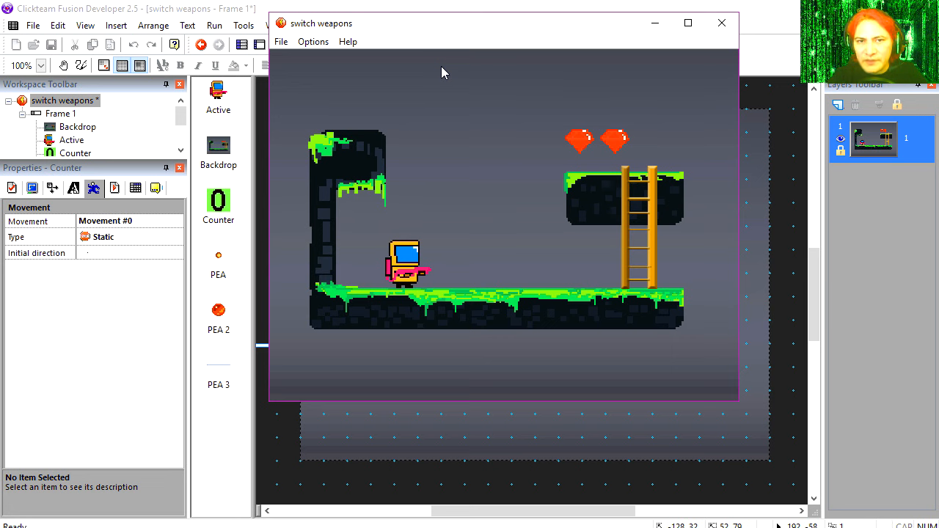
# Focus the running game and fire the switchable weapons to test them.
pyautogui.click(214, 25)
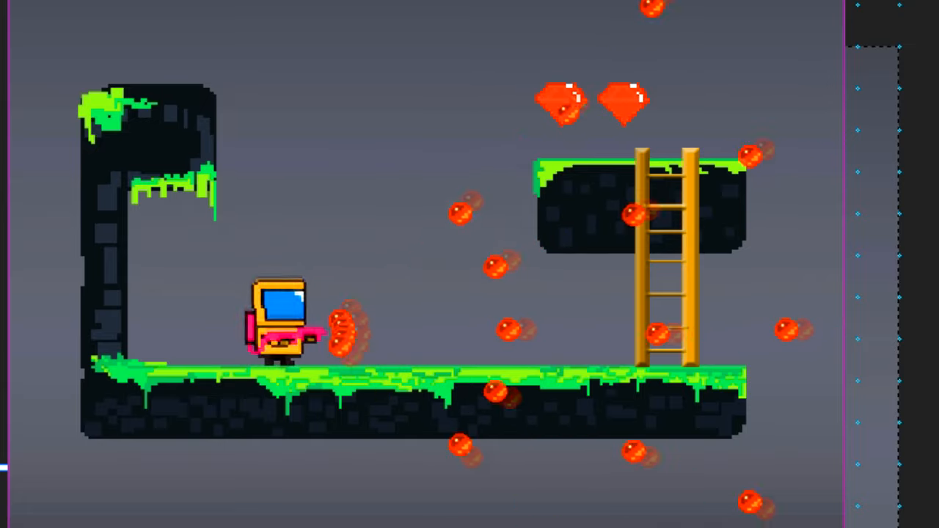